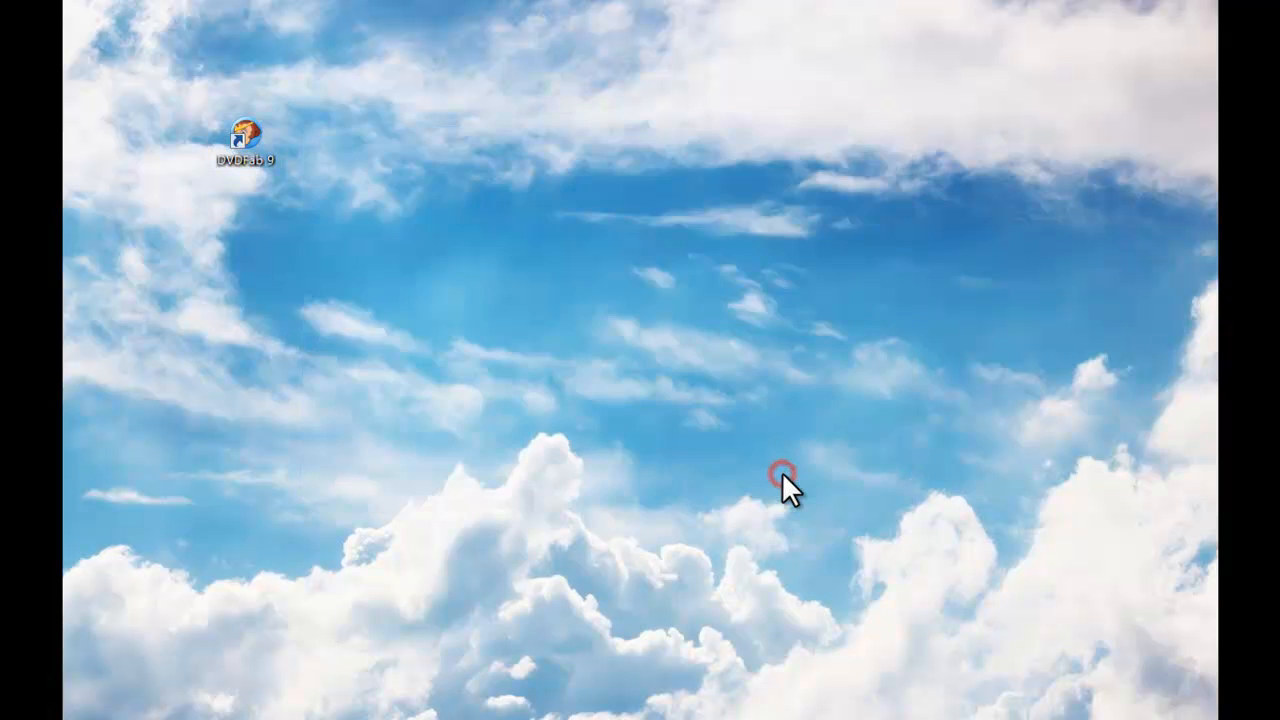
Launch DVDFab 9 and enter the Converter module with the ECLIPSE title loaded
{"action": "double_click", "coordinate": [245, 127]}
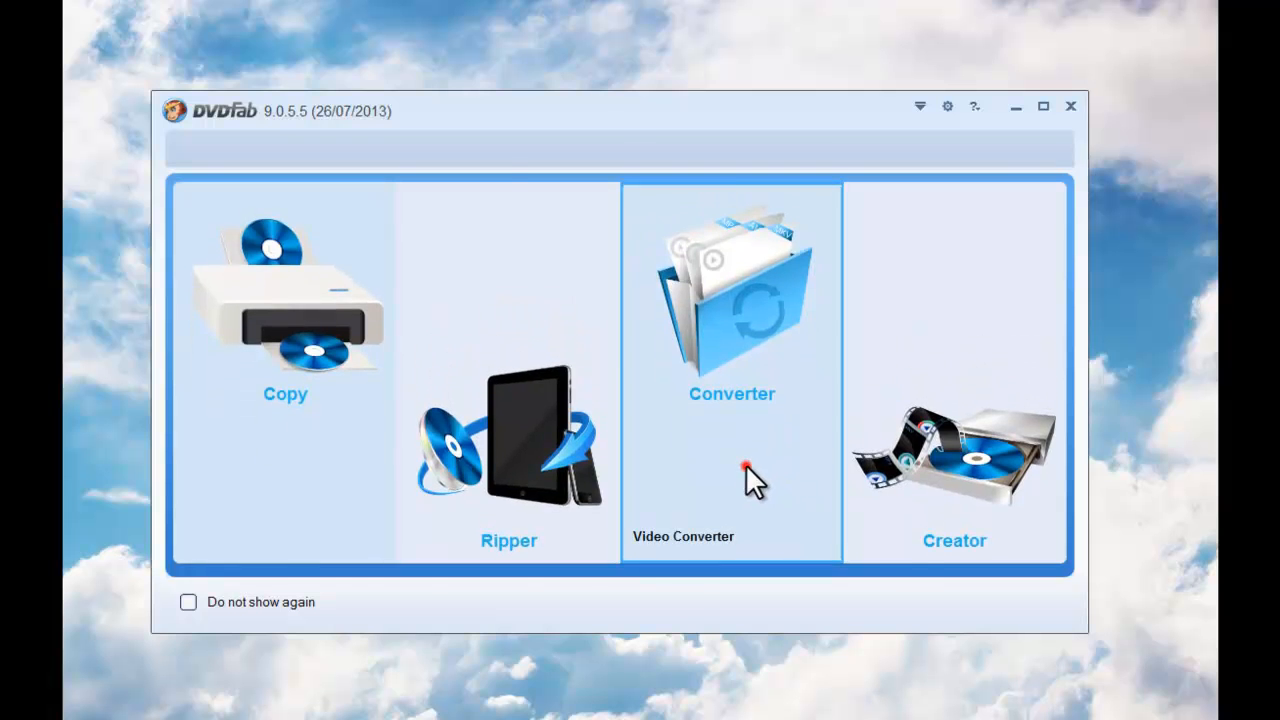
{"action": "left_click", "coordinate": [731, 300]}
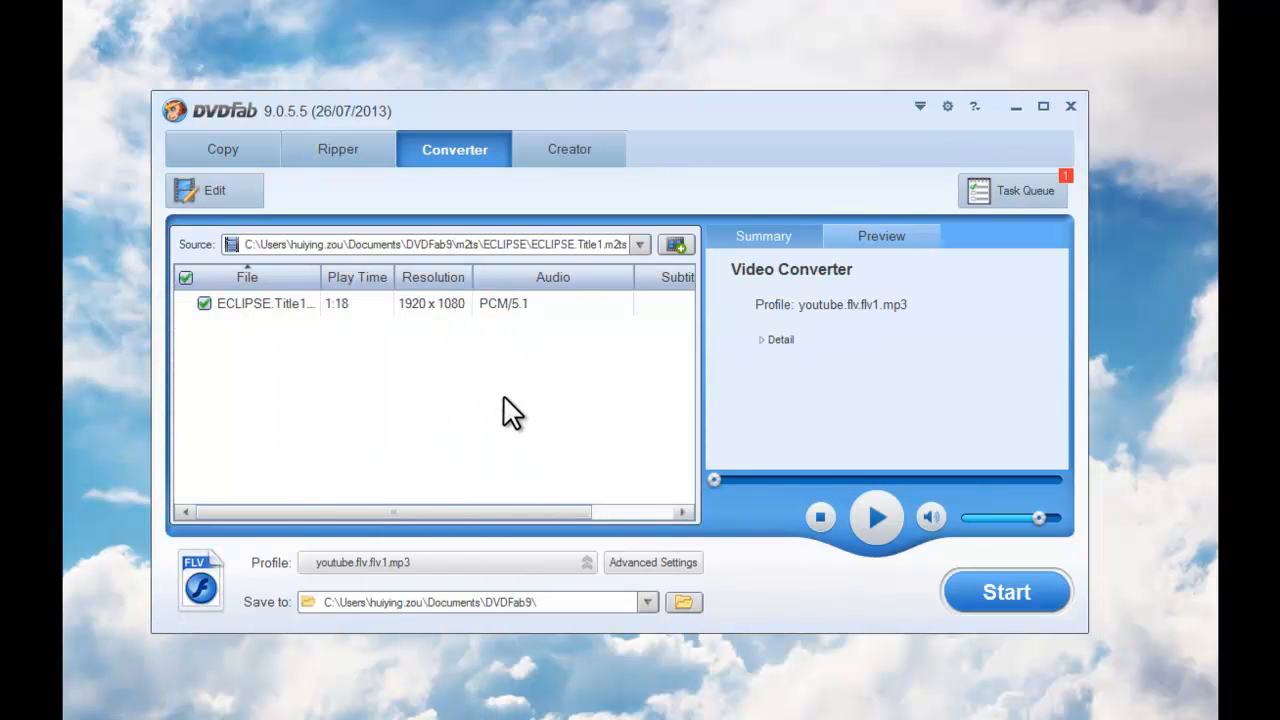
Play the ECLIPSE title in the Preview tab and open the Profile selector
{"action": "left_click", "coordinate": [874, 521]}
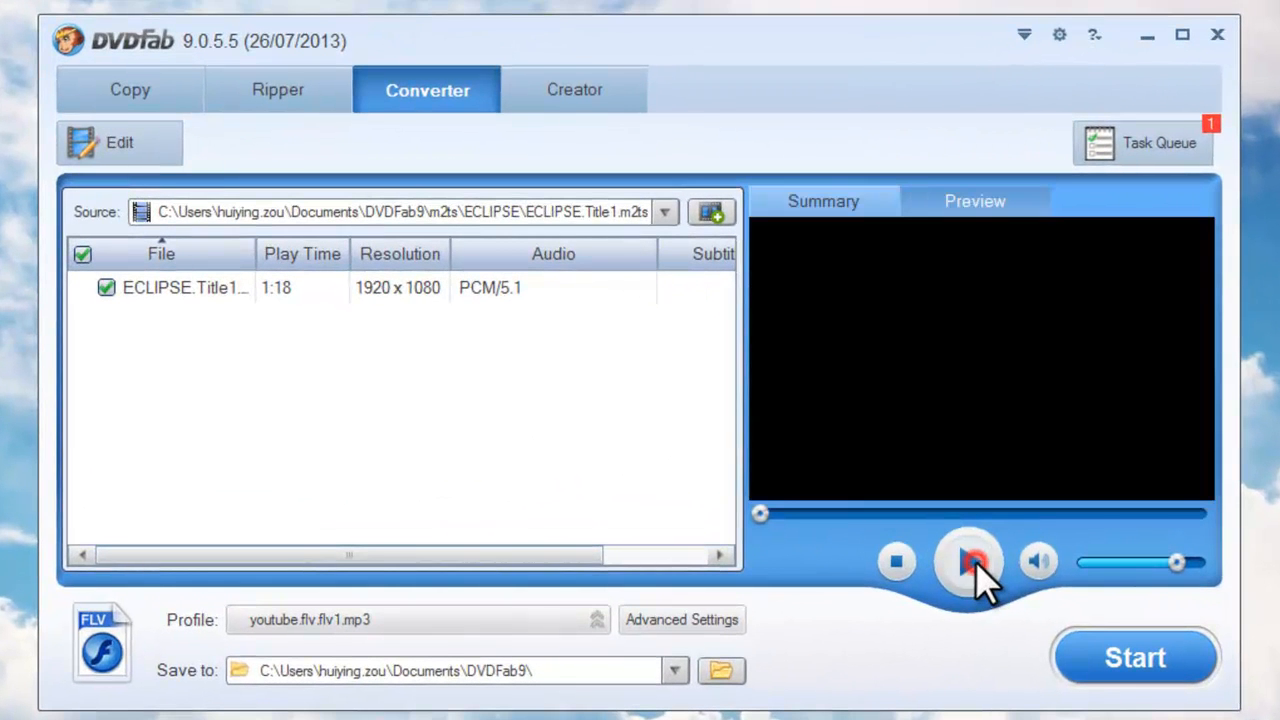
{"action": "left_click", "coordinate": [966, 562]}
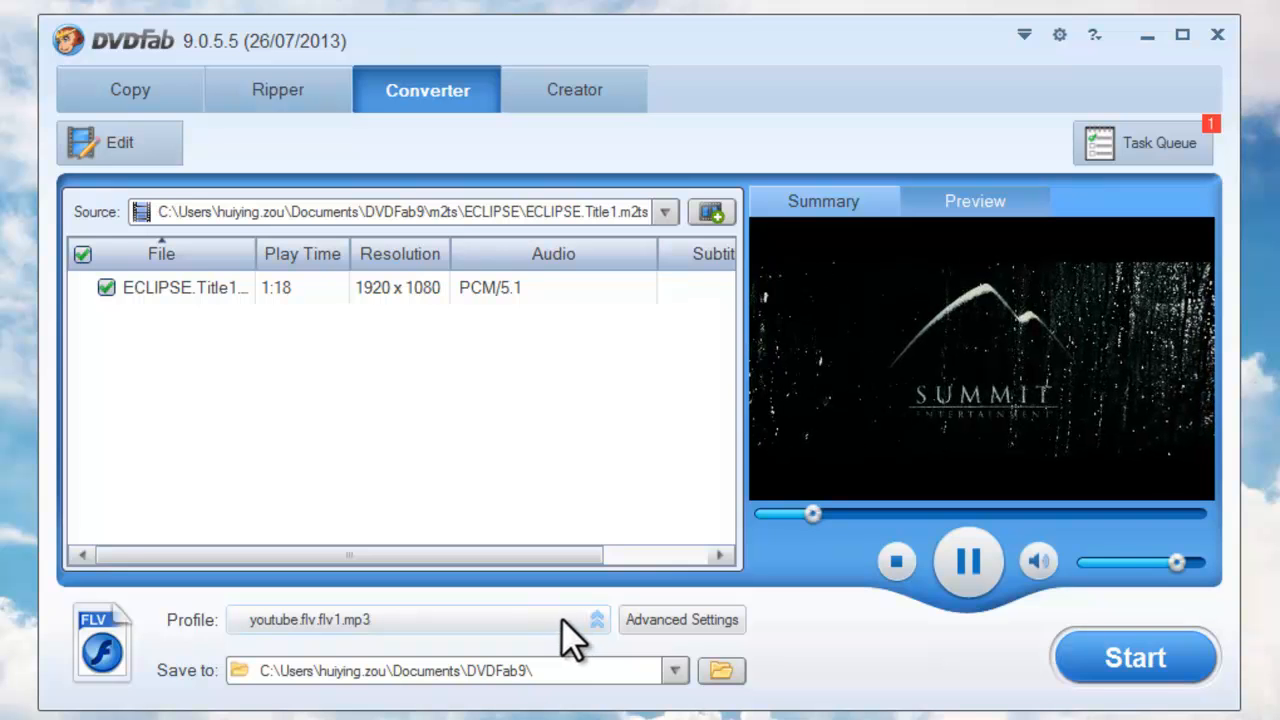
{"action": "left_click", "coordinate": [590, 620]}
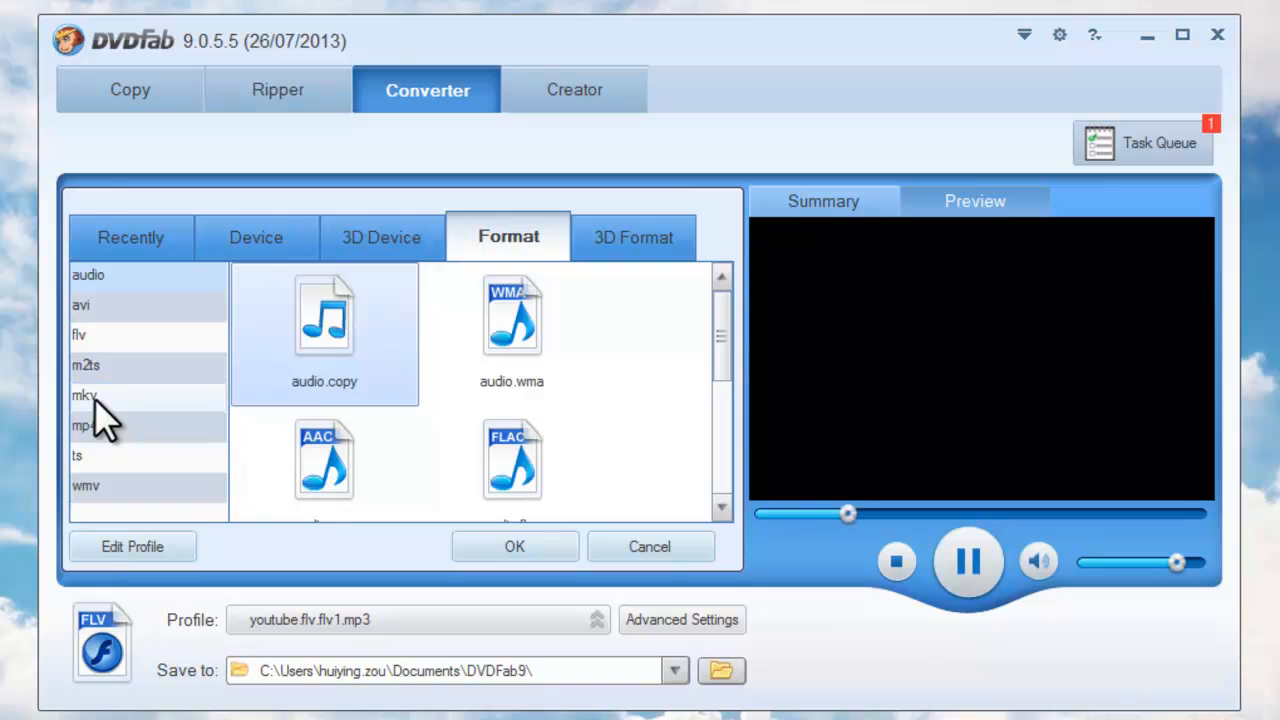
Pick mkv.h264.ac3 from the mkv formats and confirm it as the output profile
{"action": "left_click", "coordinate": [83, 395]}
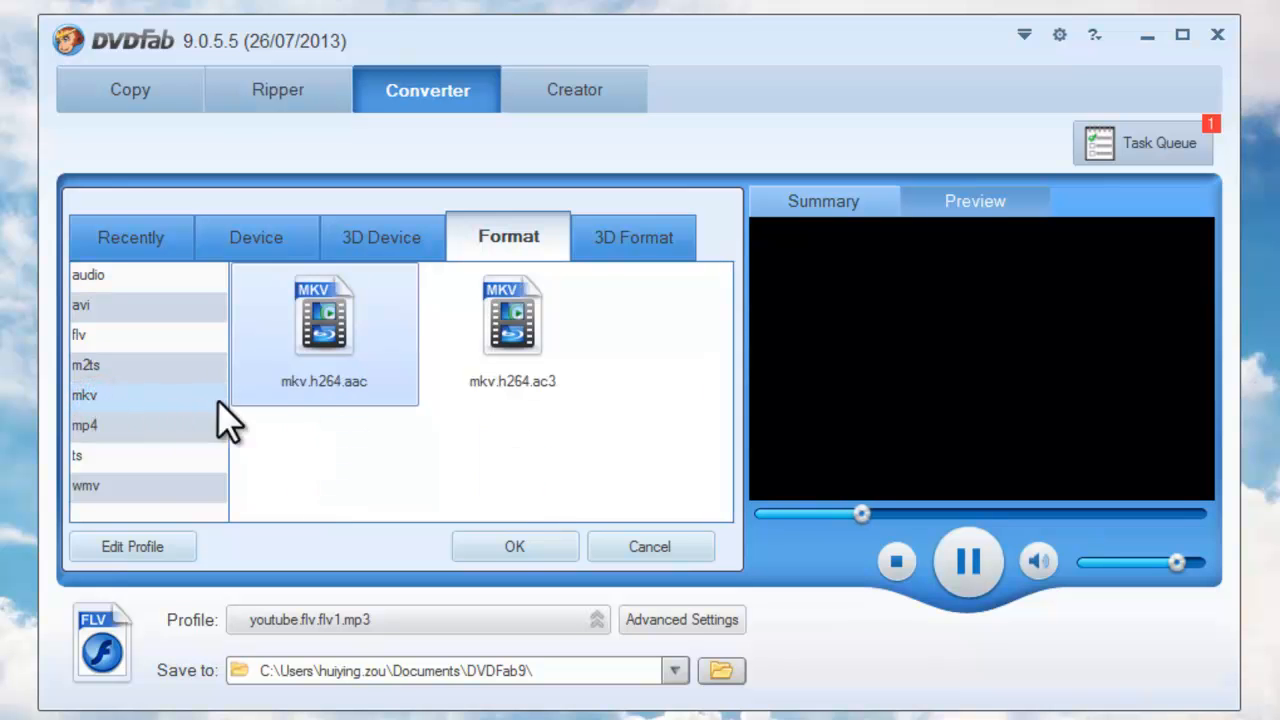
{"action": "left_click", "coordinate": [510, 330]}
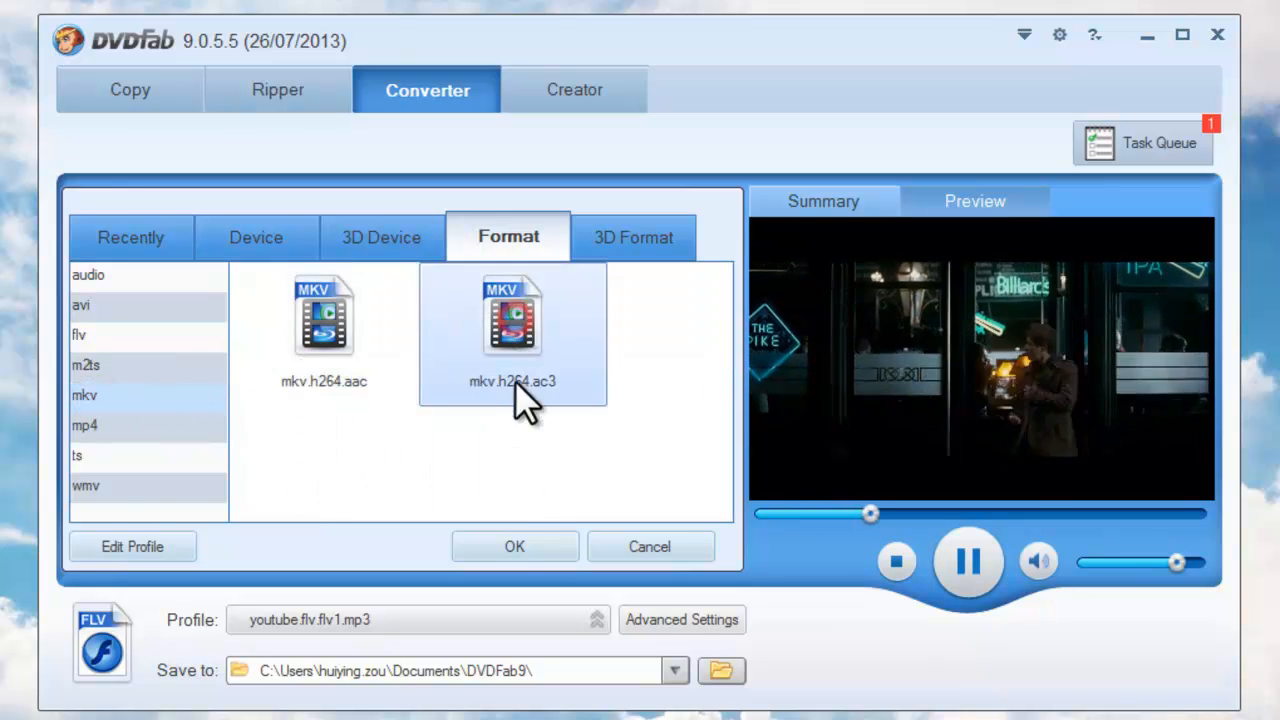
{"action": "left_click", "coordinate": [514, 546]}
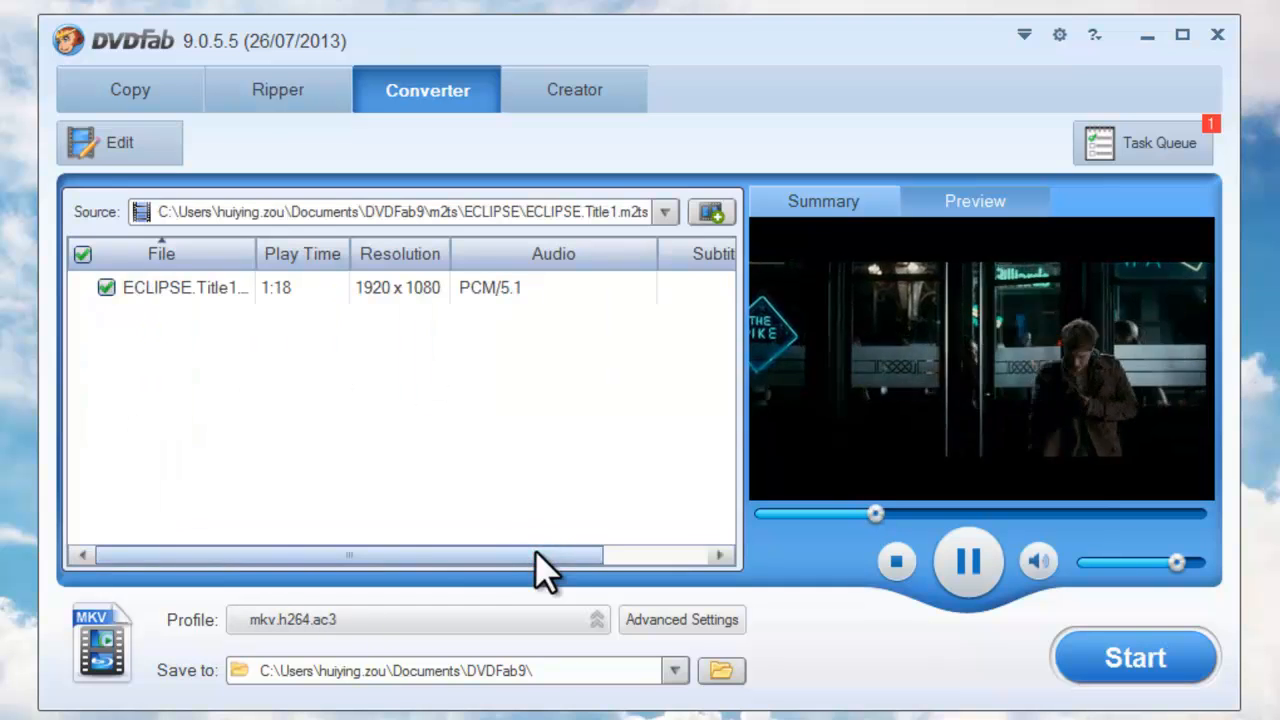
{"action": "left_click", "coordinate": [682, 620]}
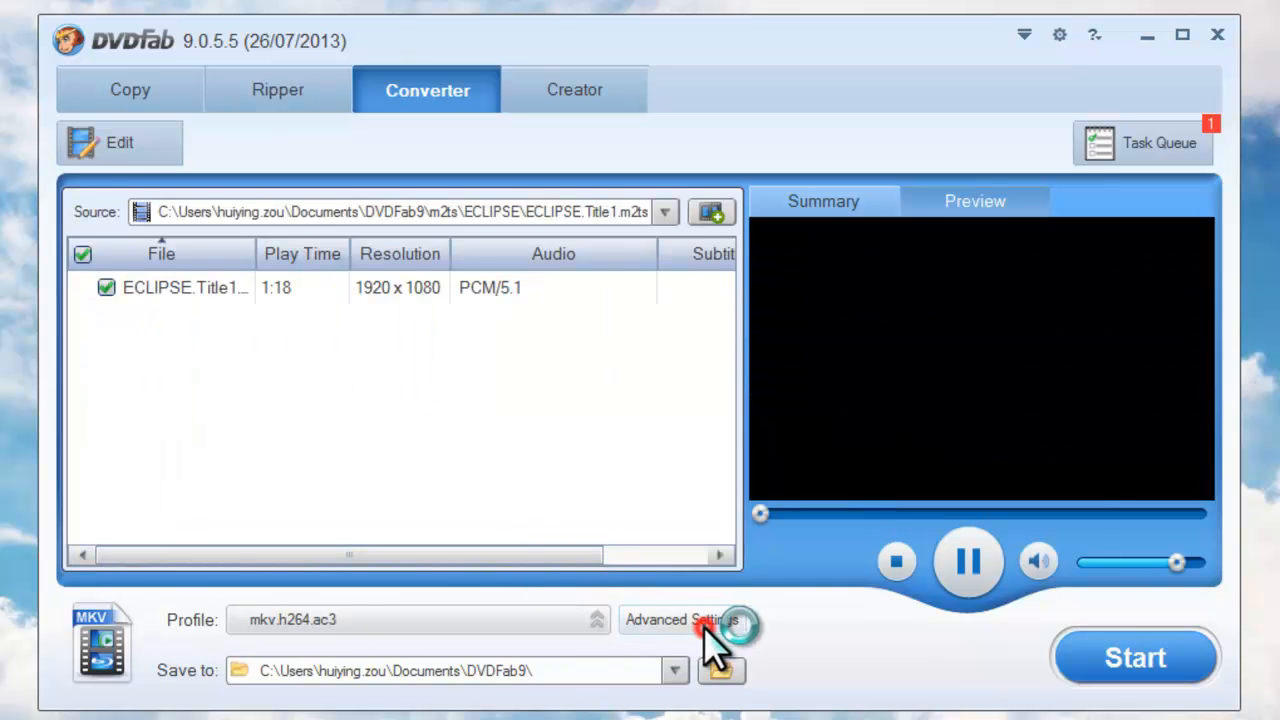
{"action": "left_click", "coordinate": [705, 620]}
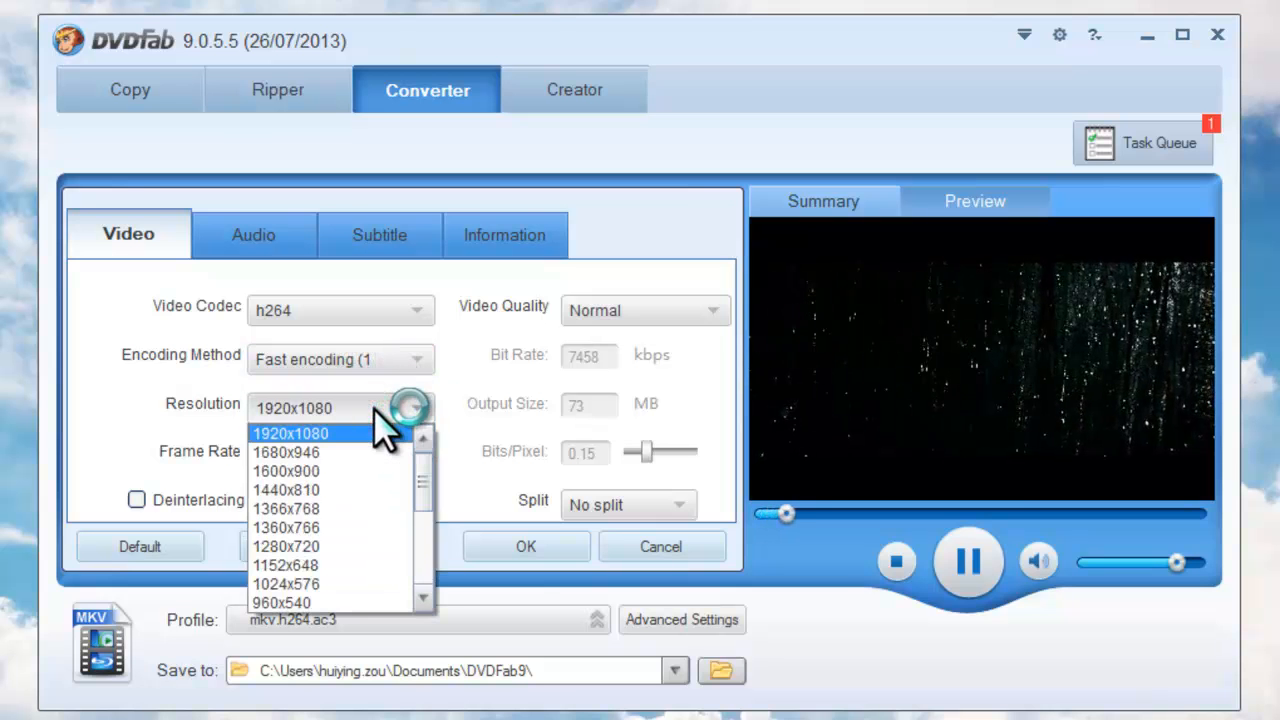
{"action": "left_click", "coordinate": [290, 433]}
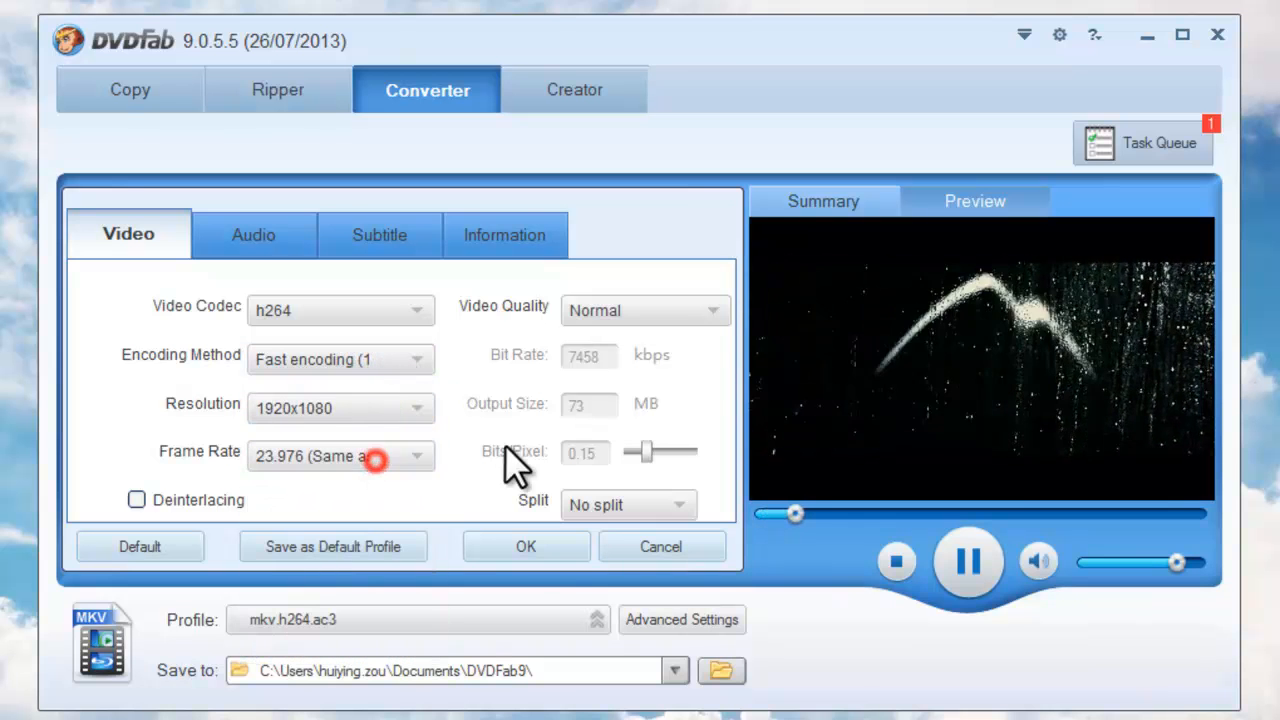
{"action": "mouse_move", "coordinate": [405, 330]}
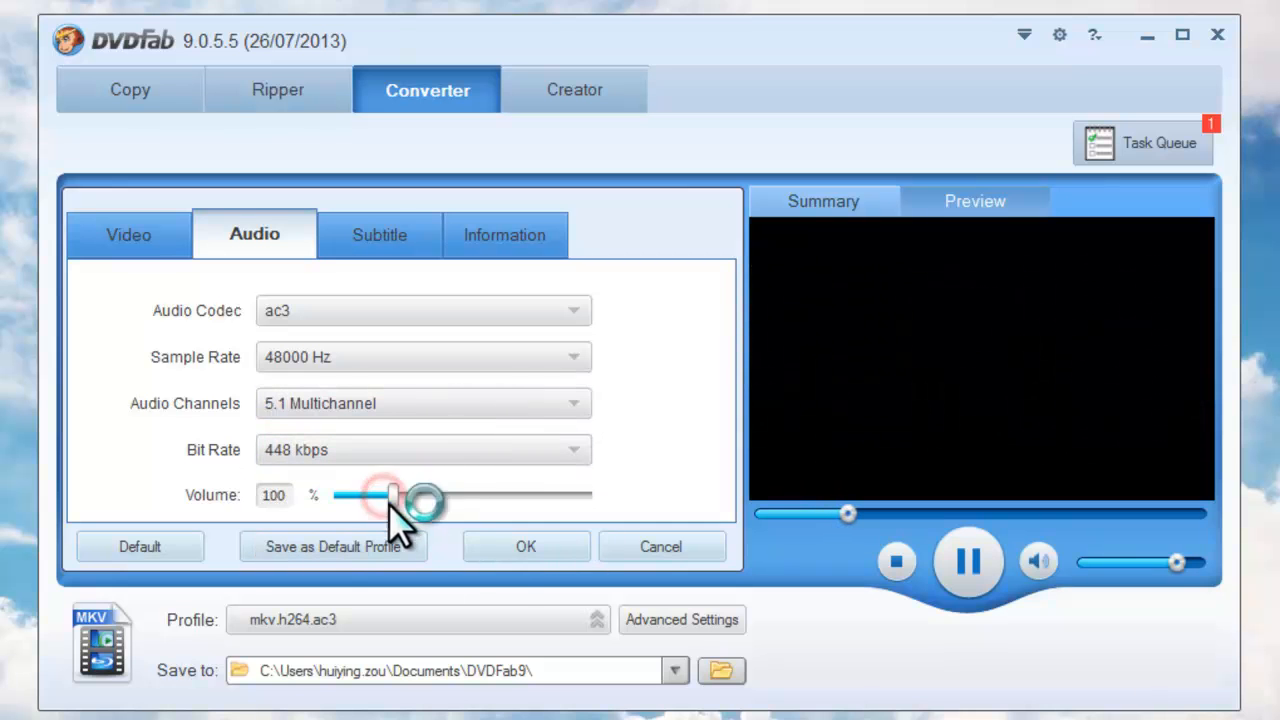
{"action": "left_click", "coordinate": [525, 546]}
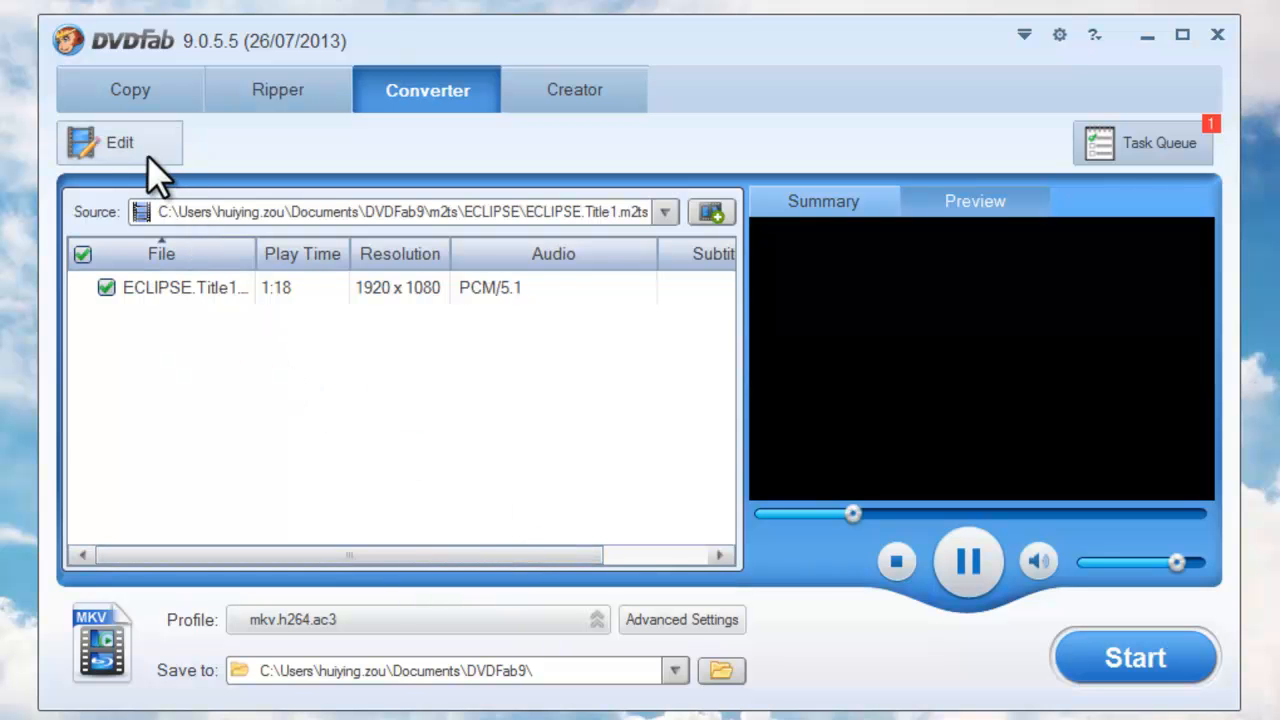
{"action": "left_click", "coordinate": [119, 142]}
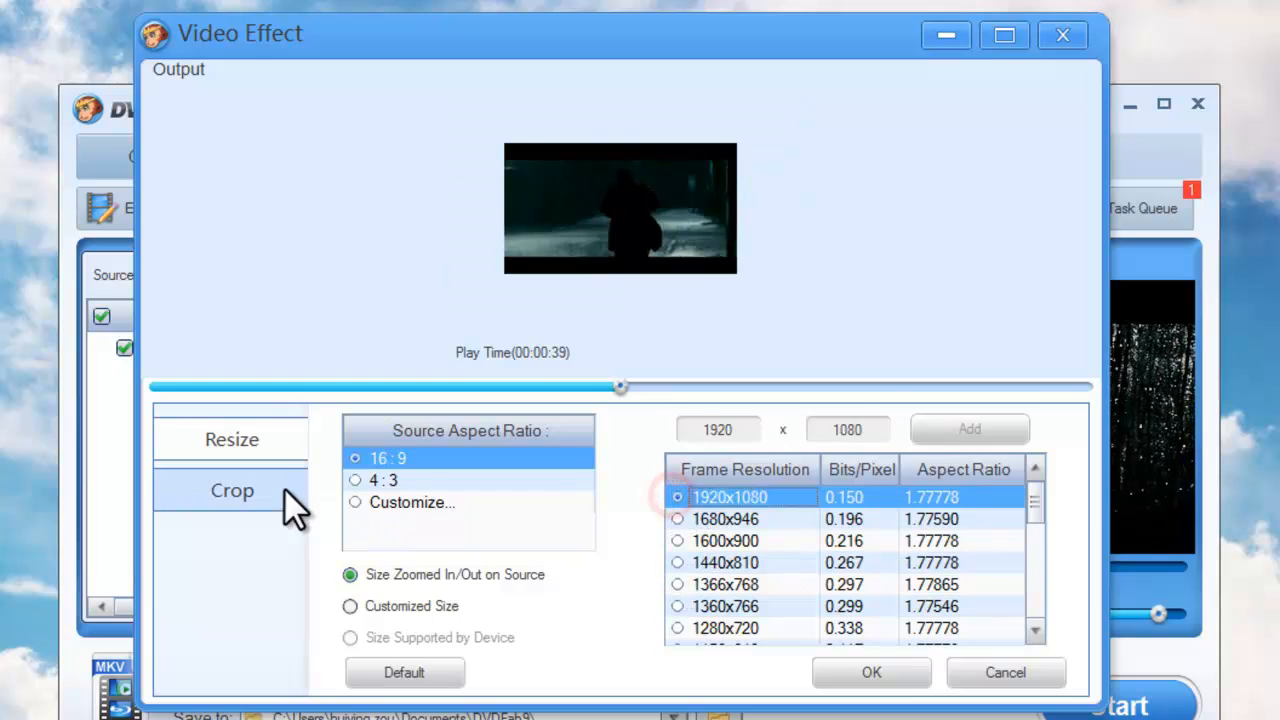
{"action": "left_click", "coordinate": [232, 490]}
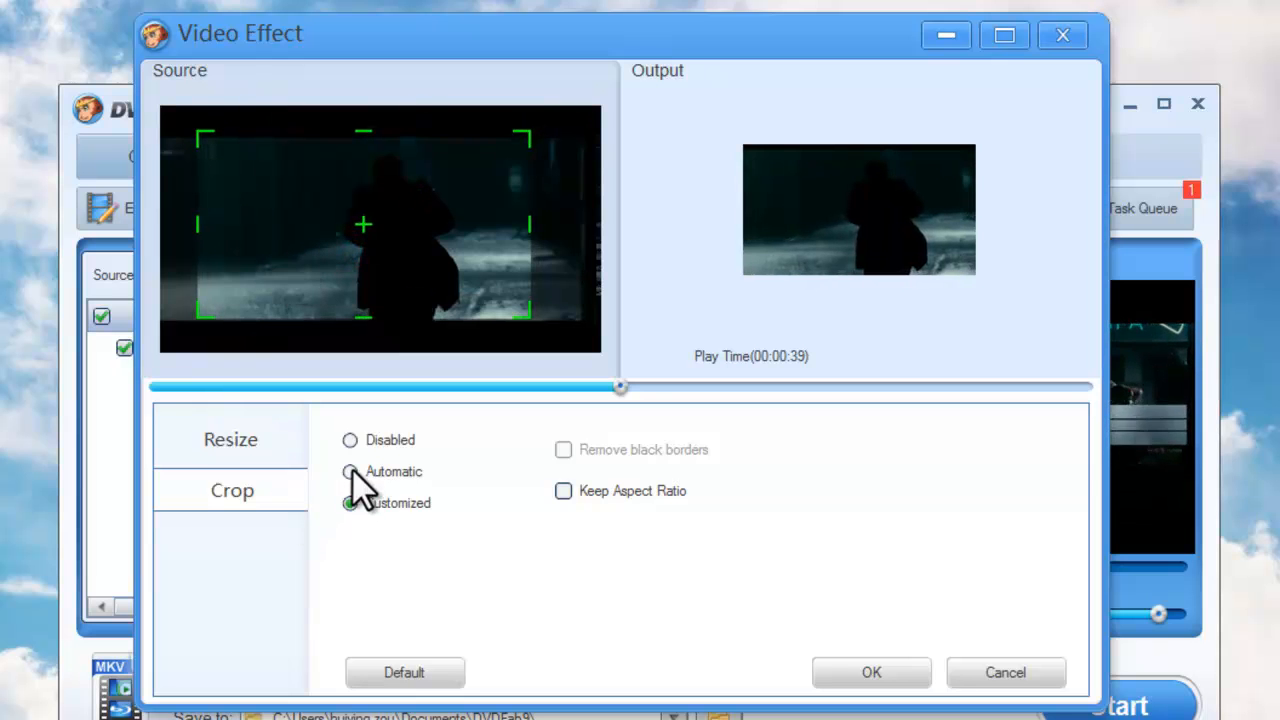
{"action": "left_click", "coordinate": [349, 471]}
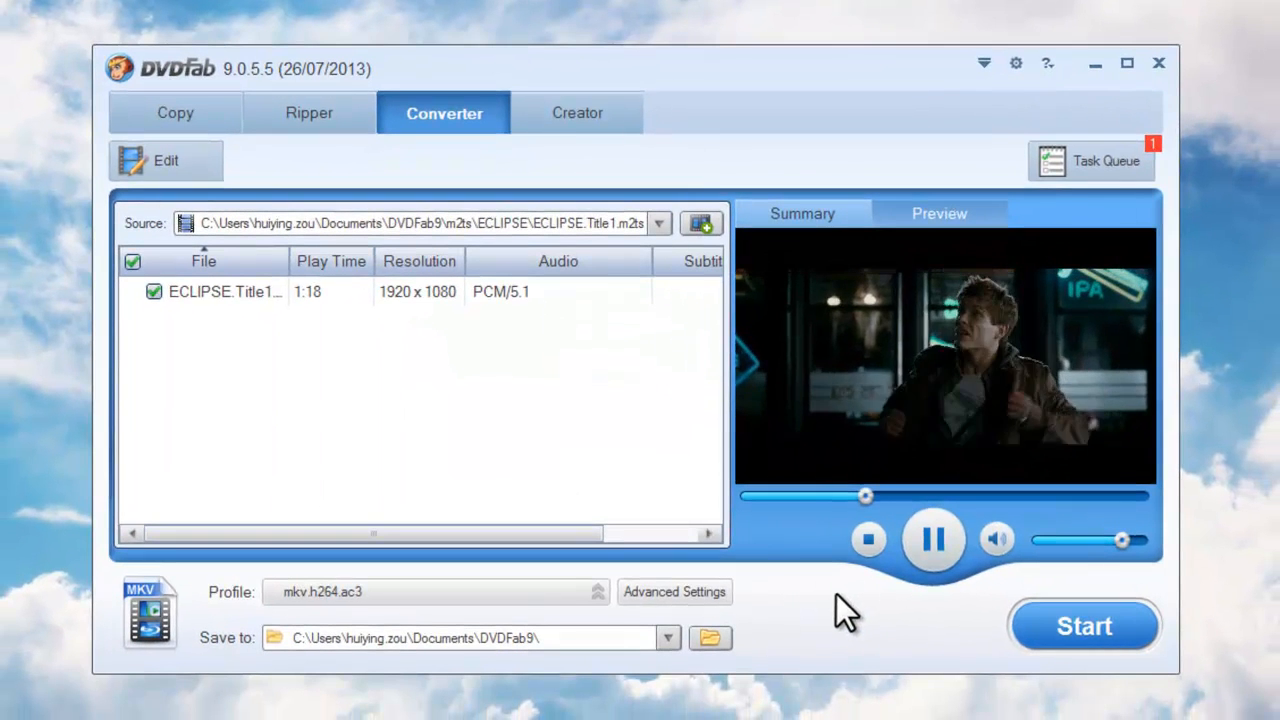
Start converting ECLIPSE.Title1, then view the queue's Summary and live Preview tabs
{"action": "left_click", "coordinate": [1085, 626]}
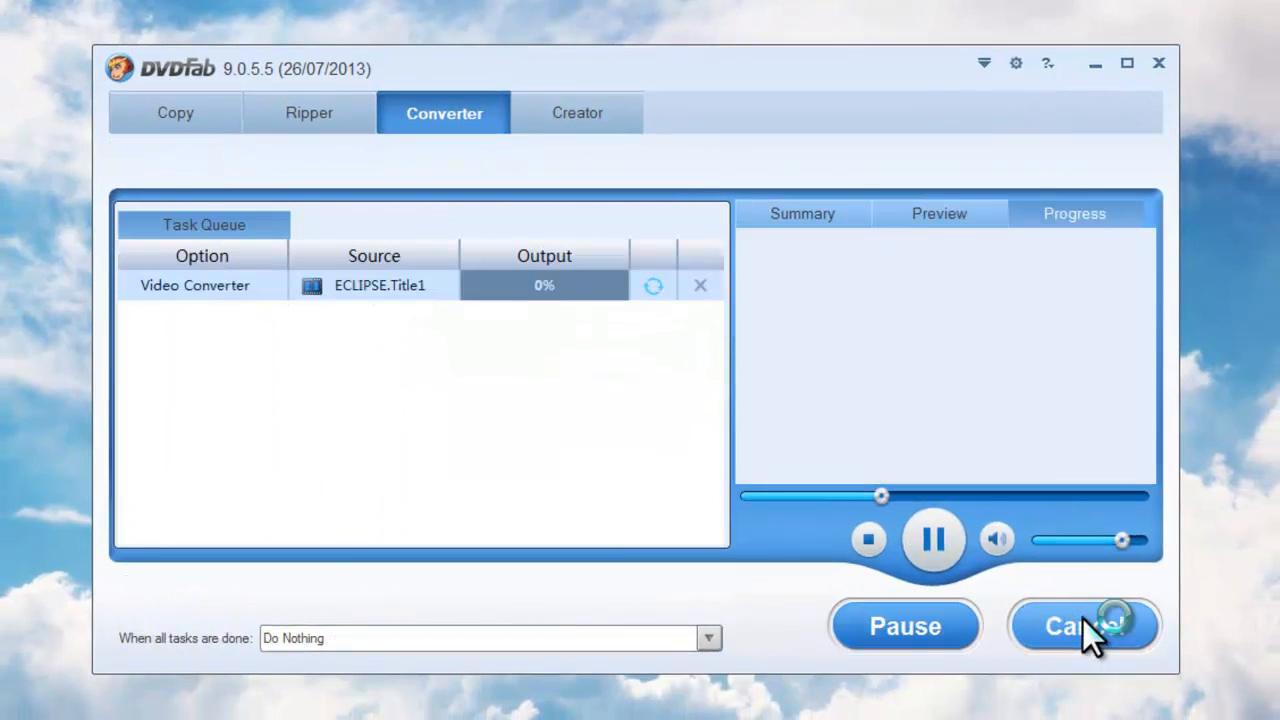
{"action": "left_click", "coordinate": [929, 541]}
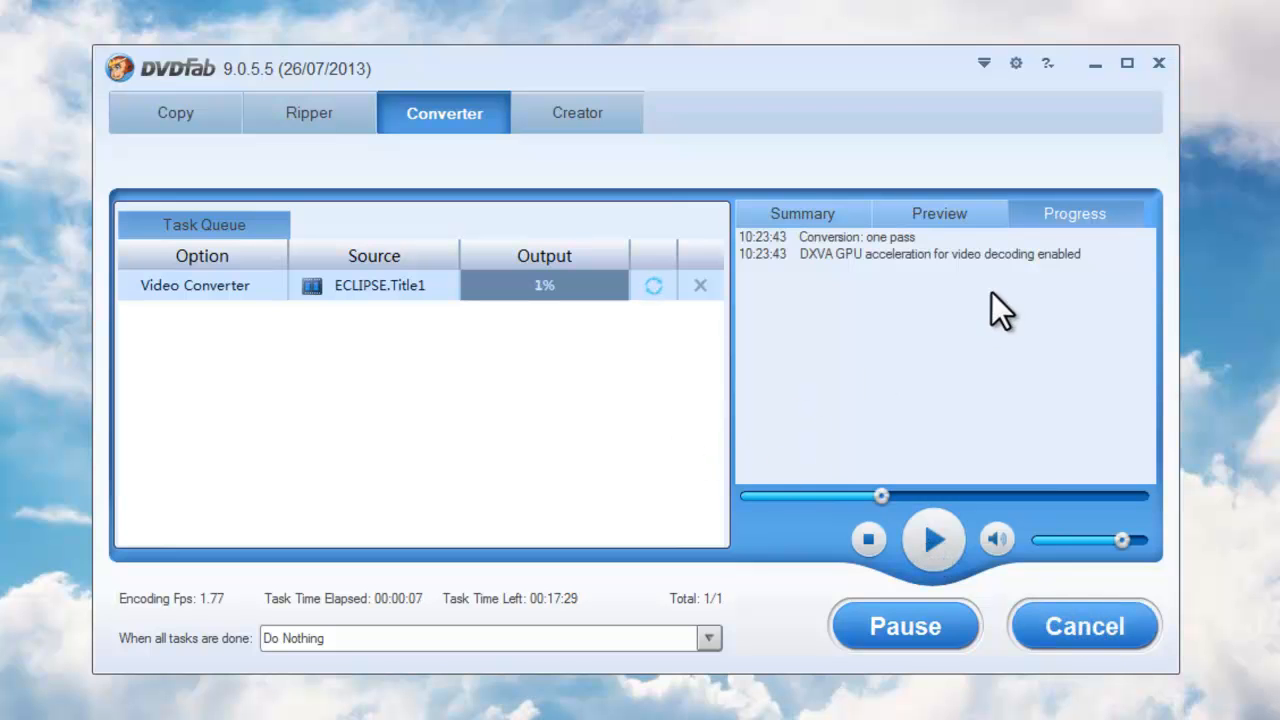
{"action": "left_click", "coordinate": [802, 213]}
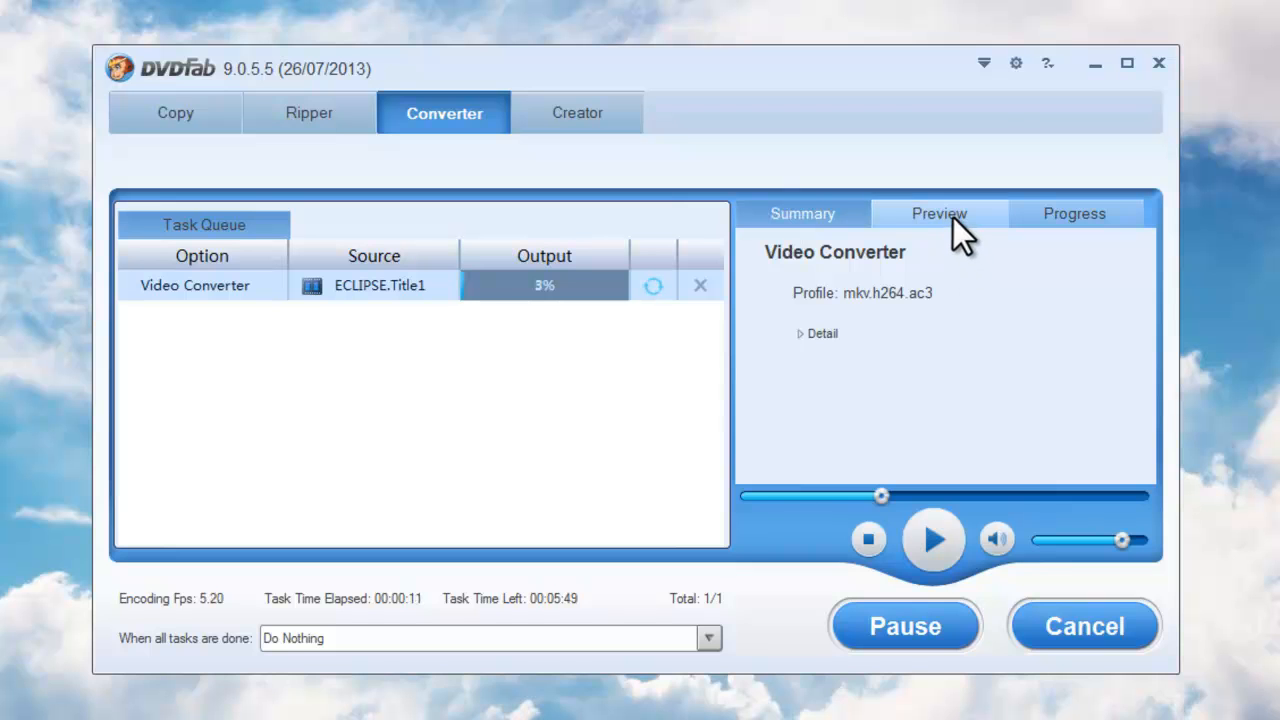
{"action": "left_click", "coordinate": [938, 213]}
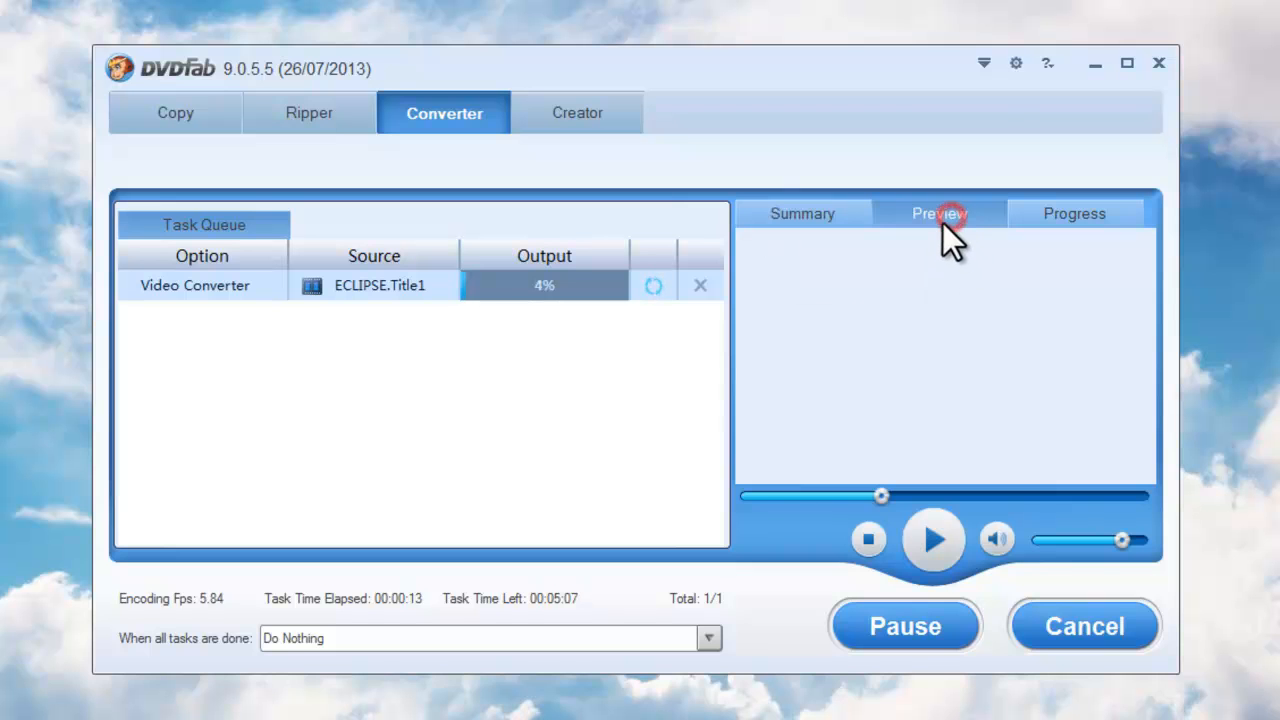
{"action": "left_click", "coordinate": [938, 213]}
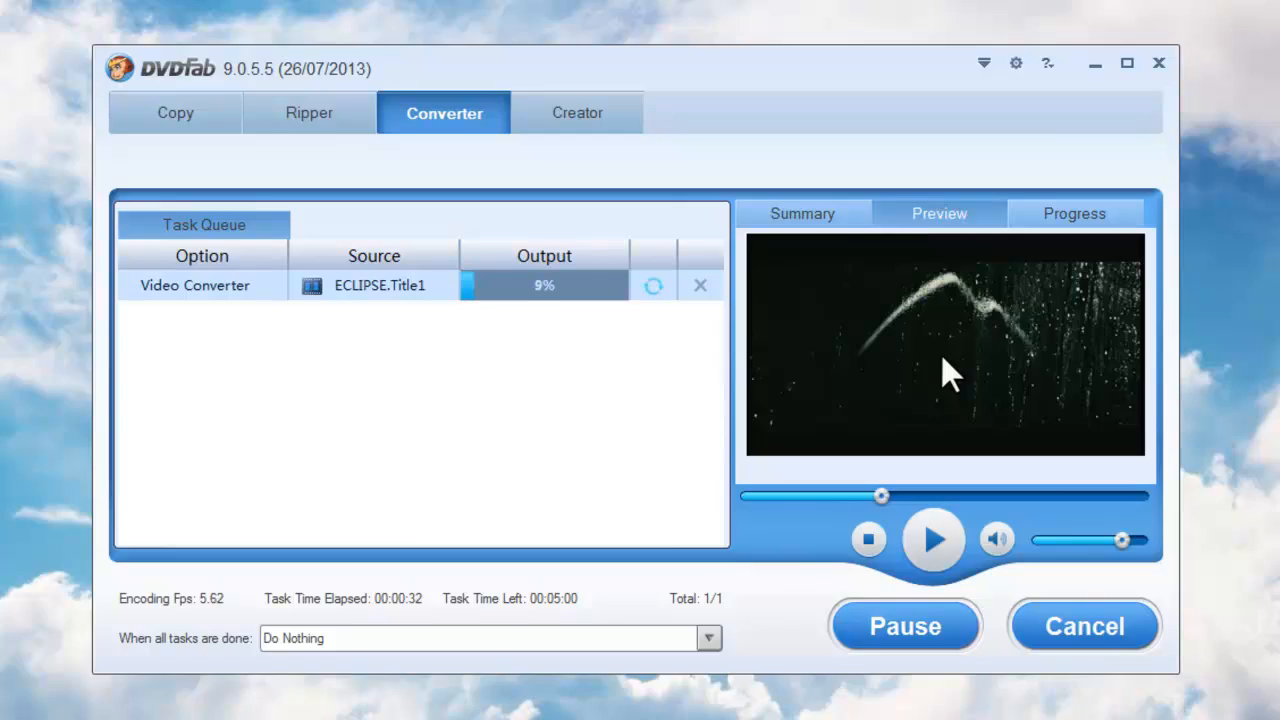